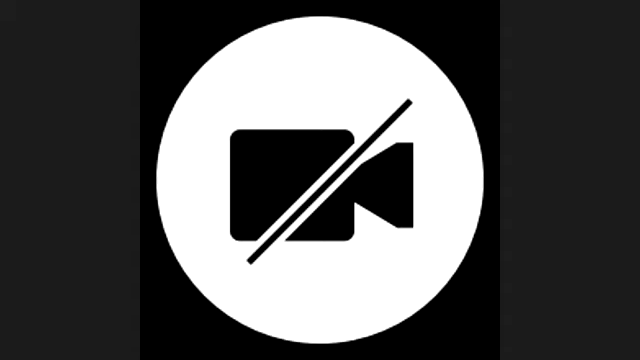
Start the webcam so the participant's live video replaces the camera-off placeholder.
left_click(320, 180)
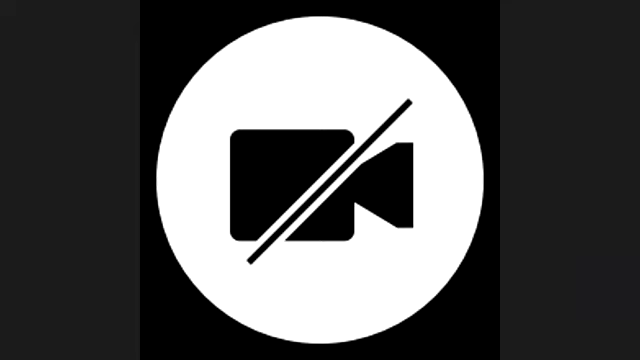
left_click(320, 180)
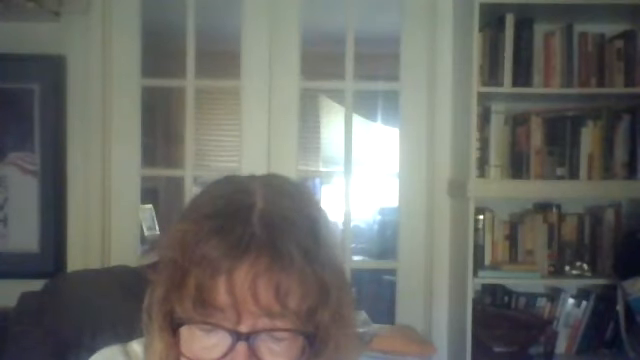